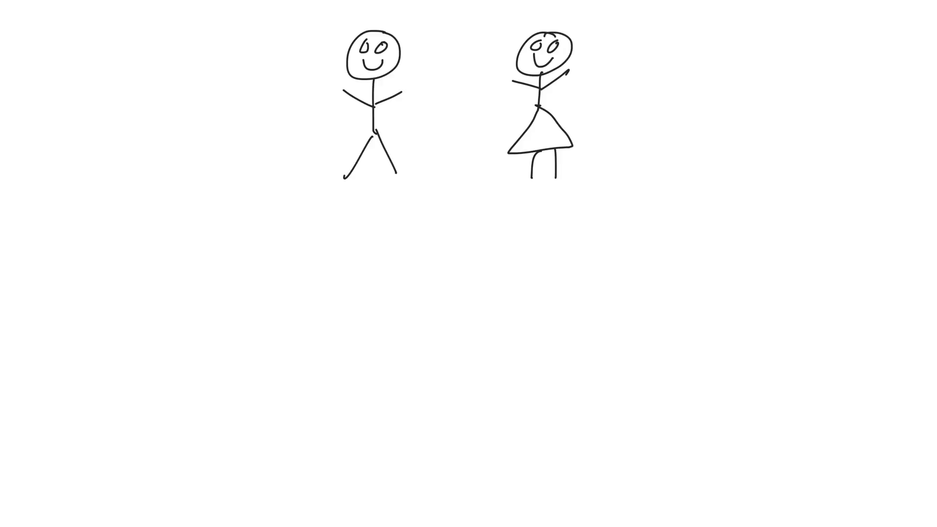
Handwrite XY beneath the male stick figure and XX beneath the female figure.
{"action": "left_click_drag", "start_coordinate": [328, 235], "coordinate": [345, 203]}
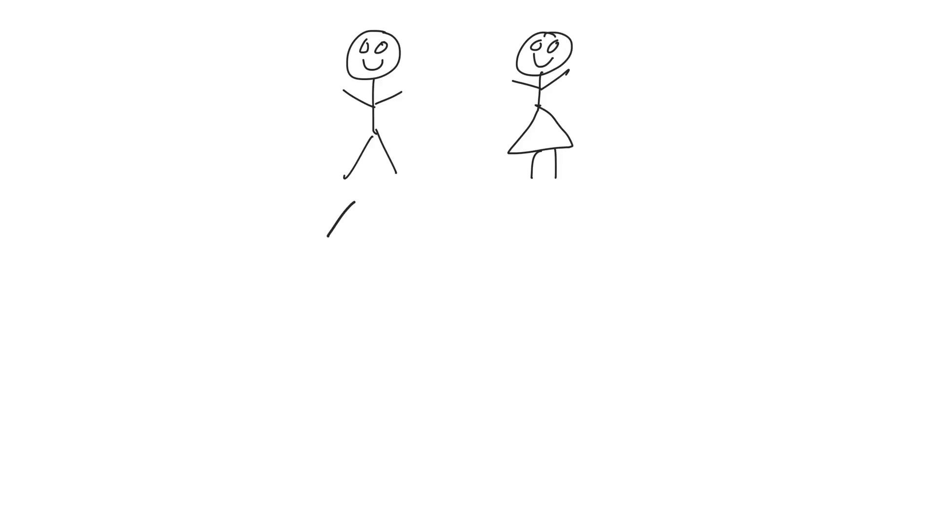
{"action": "left_click_drag", "start_coordinate": [349, 206], "coordinate": [334, 236]}
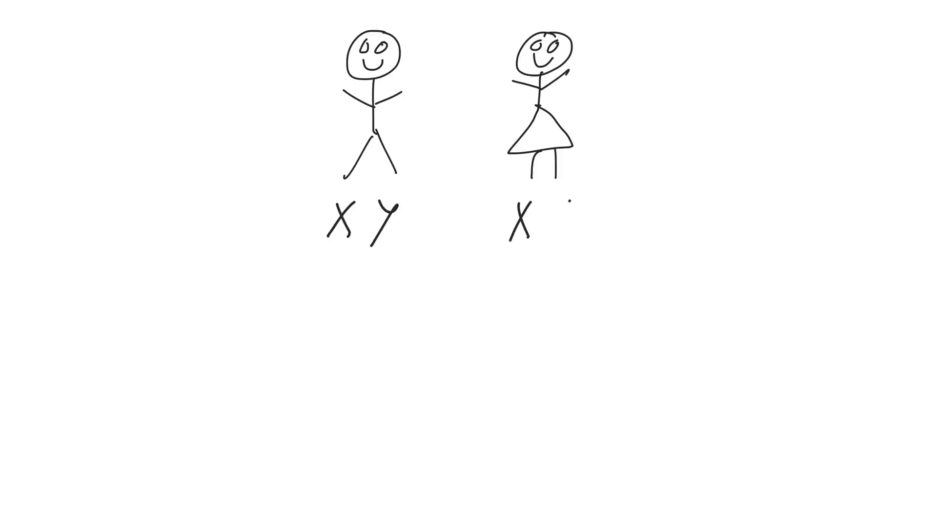
{"action": "left_click_drag", "start_coordinate": [549, 209], "coordinate": [569, 240]}
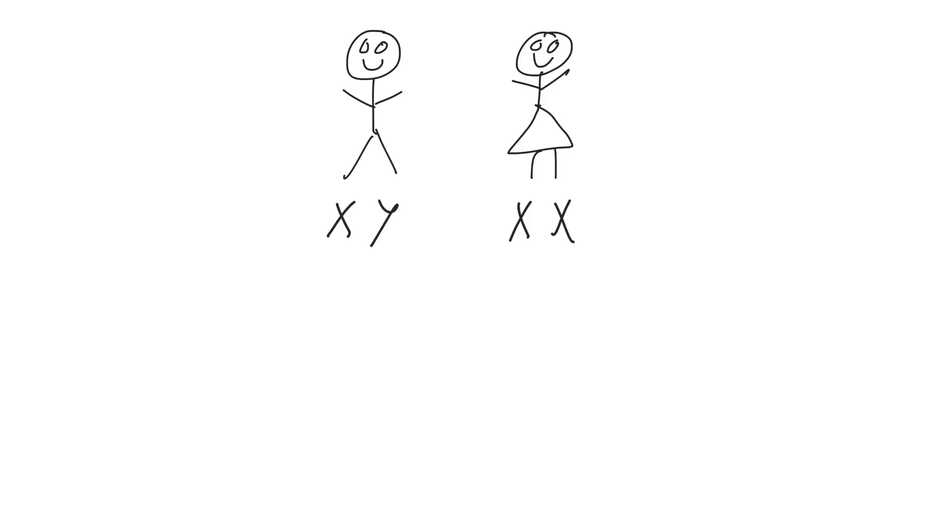
Draw circled X and Y sperm with wavy tails under XY and a circled X egg under XX.
{"action": "left_click_drag", "start_coordinate": [335, 281], "coordinate": [311, 371]}
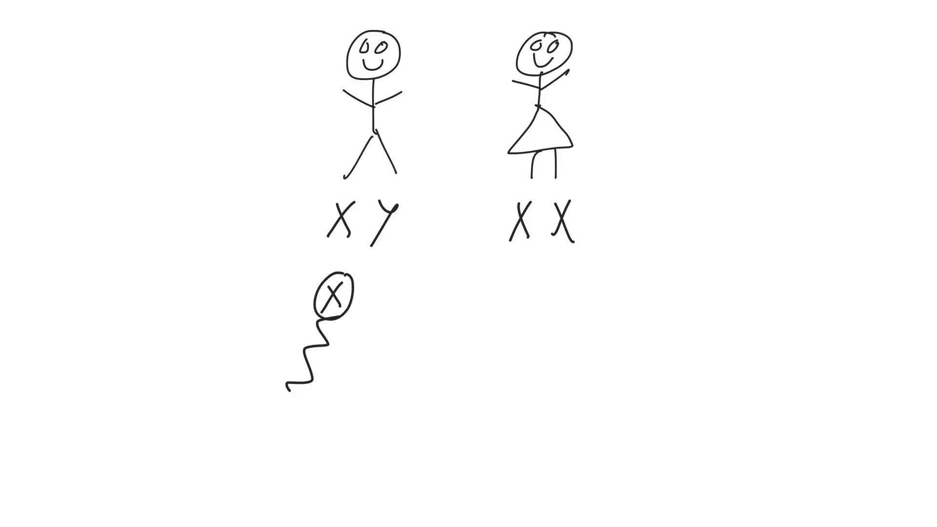
{"action": "left_click_drag", "start_coordinate": [371, 276], "coordinate": [395, 316]}
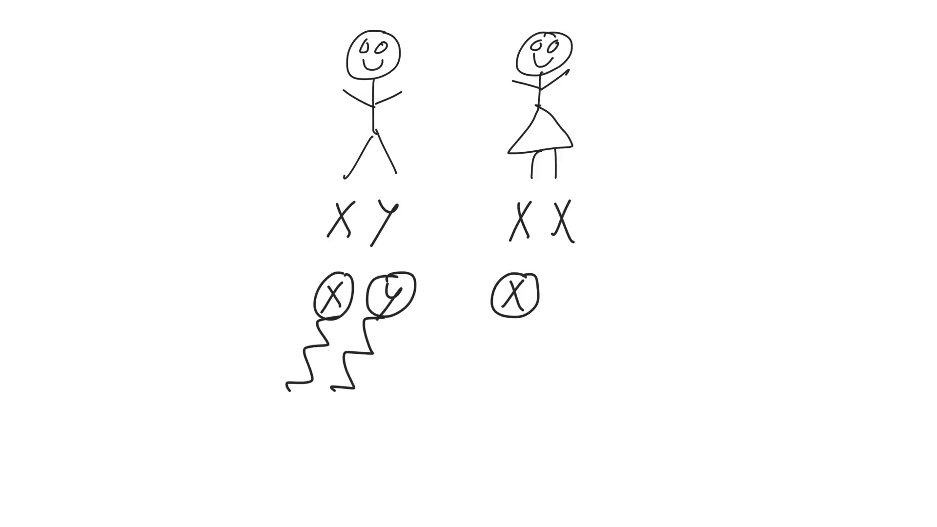
{"action": "left_click_drag", "start_coordinate": [565, 281], "coordinate": [577, 310]}
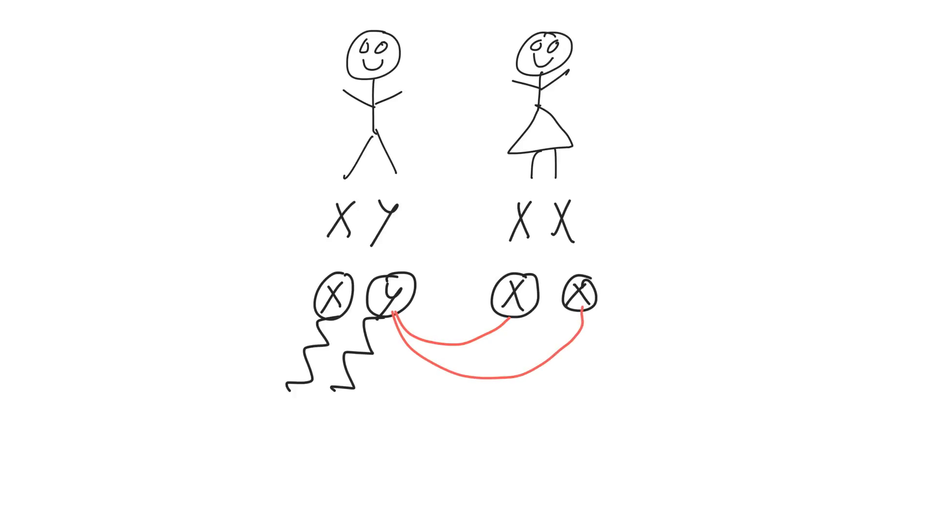
Draw blue curves linking the X sperm to both egg circles.
{"action": "left_click_drag", "start_coordinate": [643, 383], "coordinate": [661, 419]}
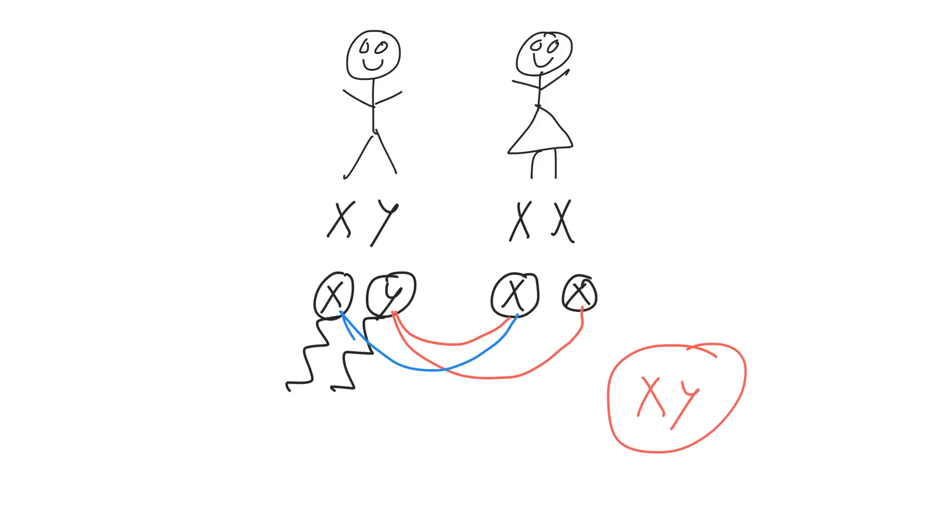
{"action": "left_click_drag", "start_coordinate": [335, 311], "coordinate": [577, 299]}
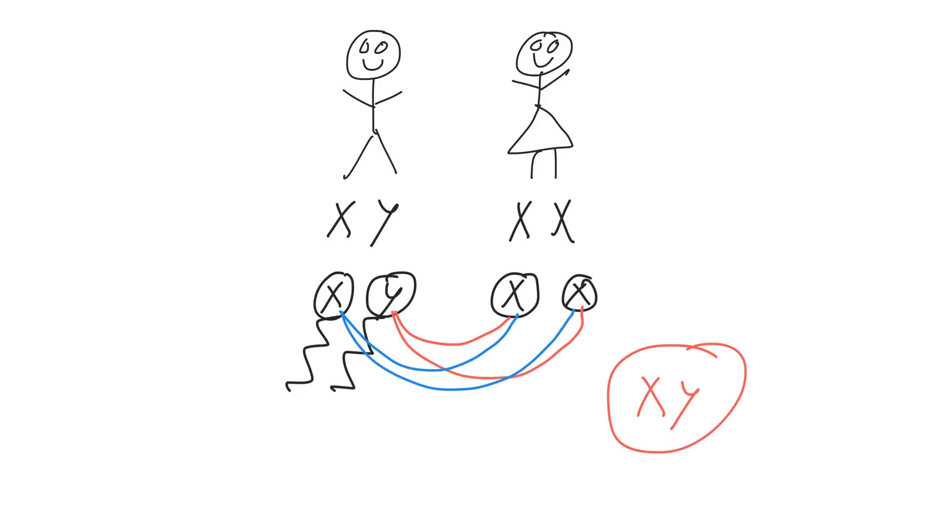